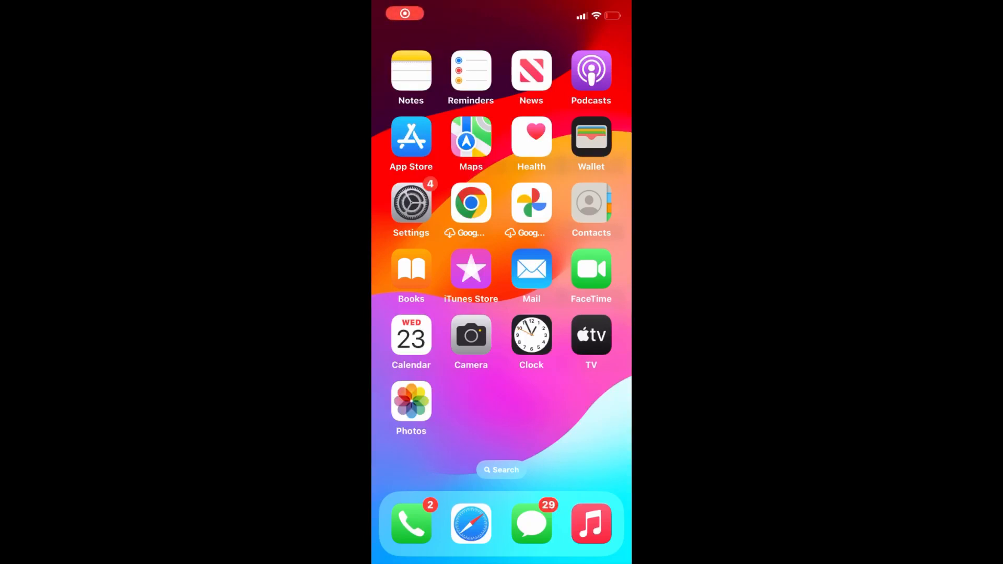
# Toggle Airplane Mode on and immediately back off so Wi-Fi and cellular reconnect.
pyautogui.hscroll(-3)
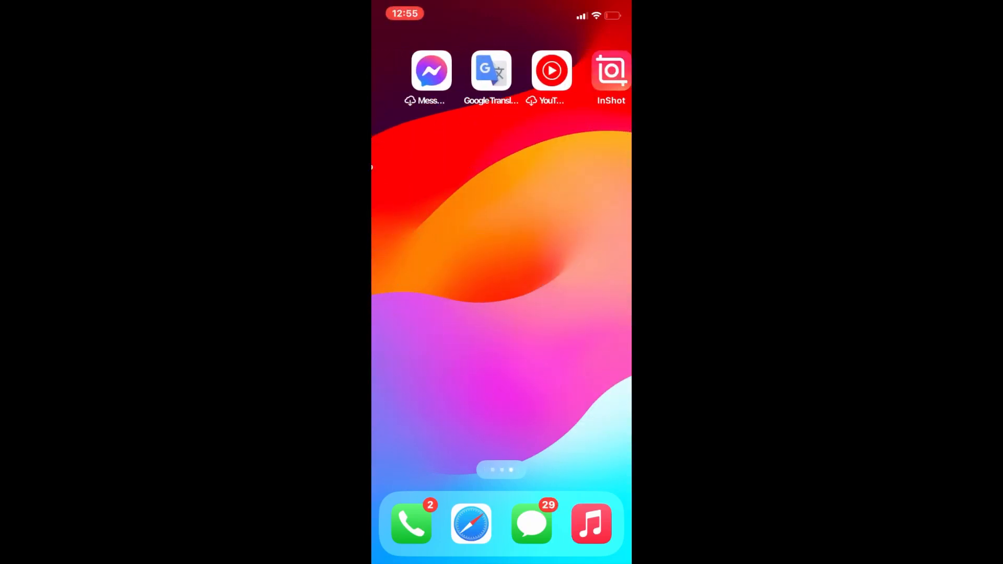
pyautogui.hscroll(-3)
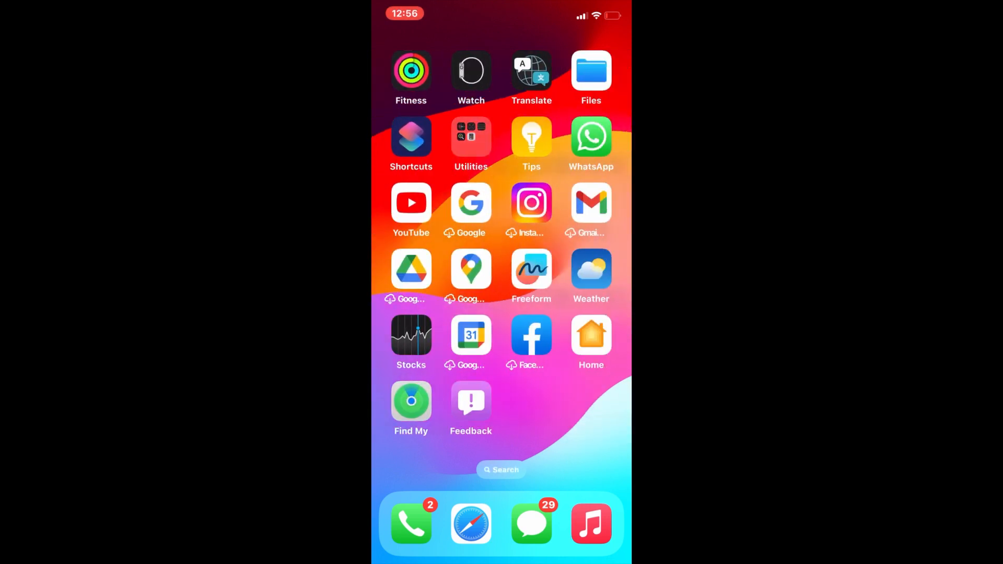
pyautogui.hscroll(-3)
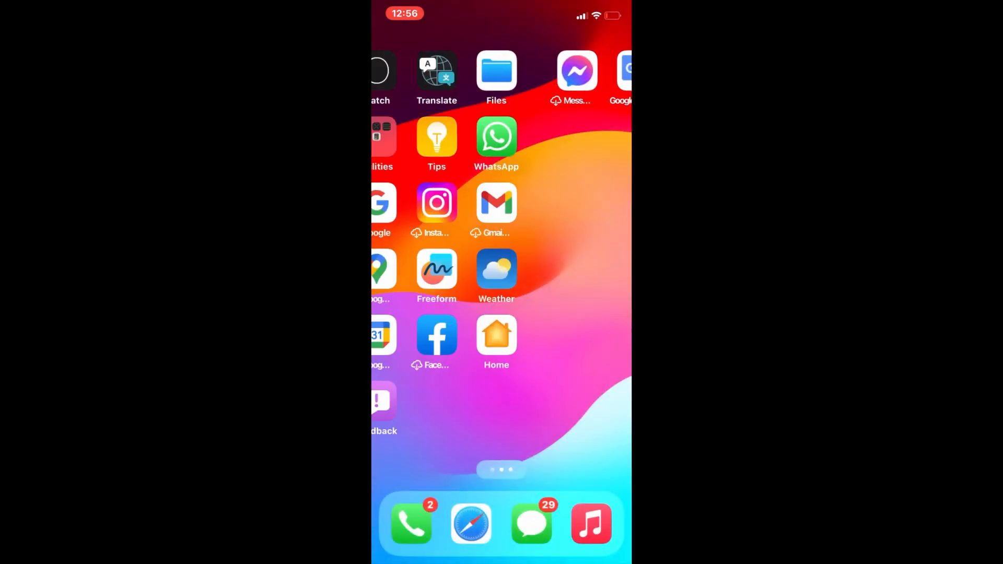
pyautogui.hscroll(-3)
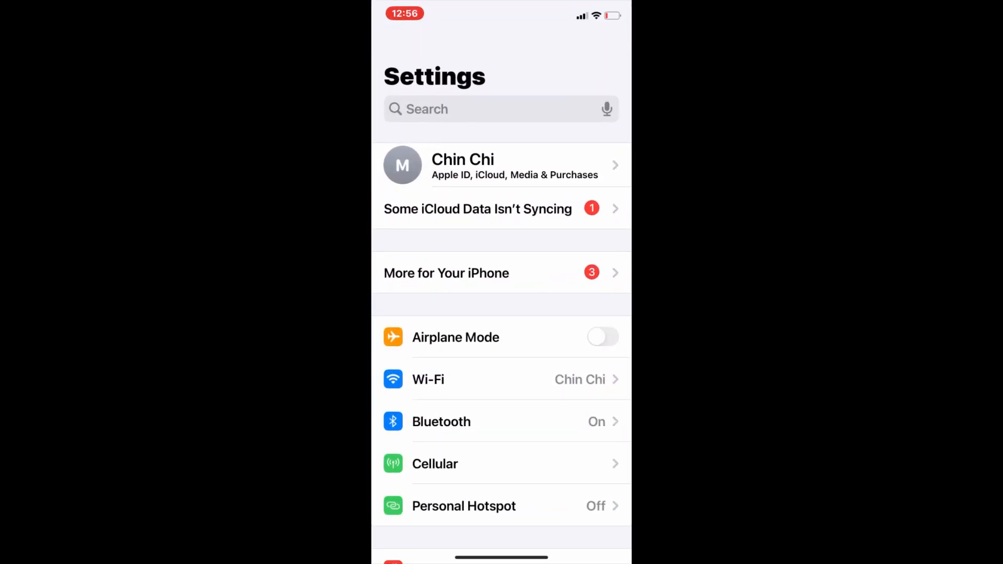
pyautogui.scroll(3)
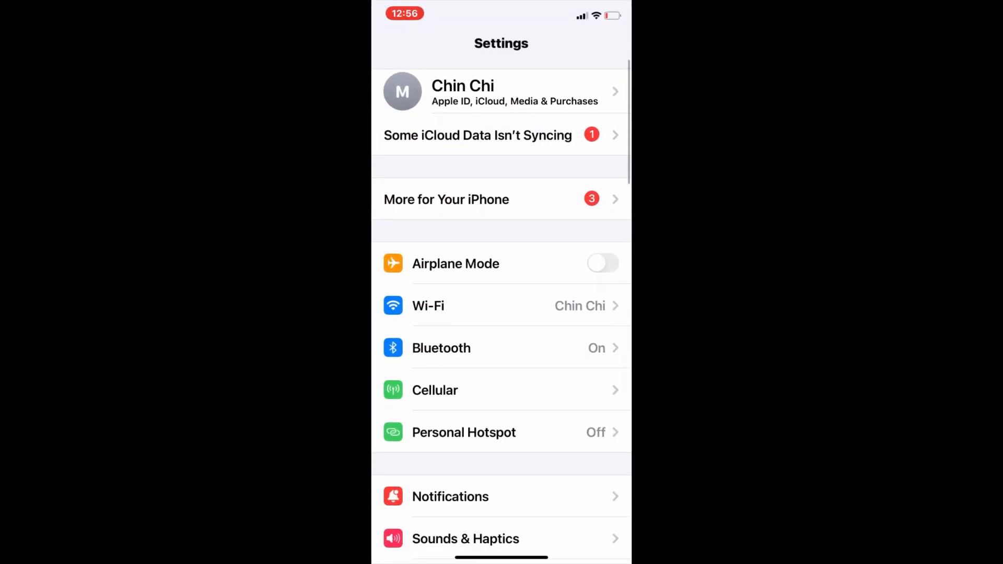
pyautogui.click(602, 263)
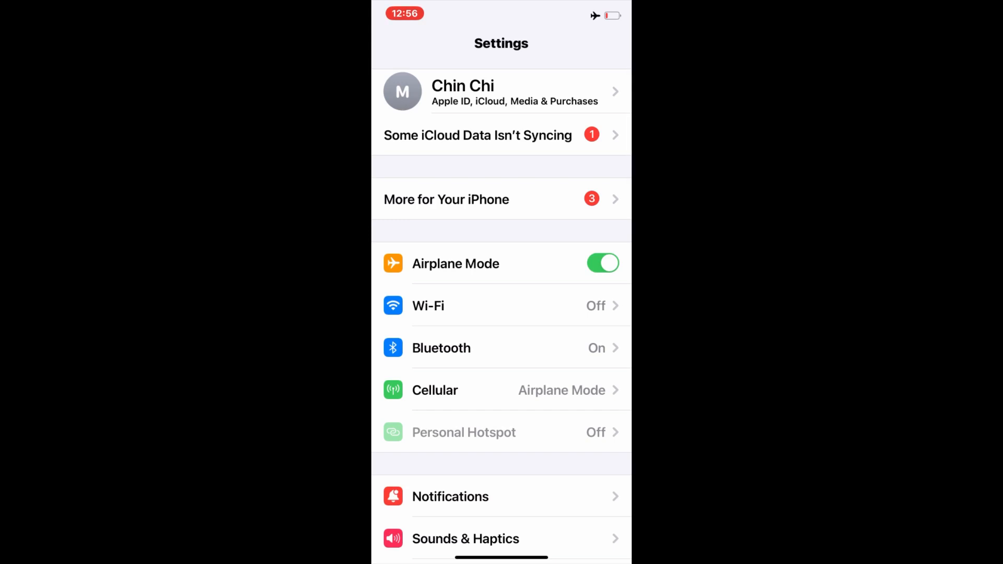
pyautogui.click(602, 263)
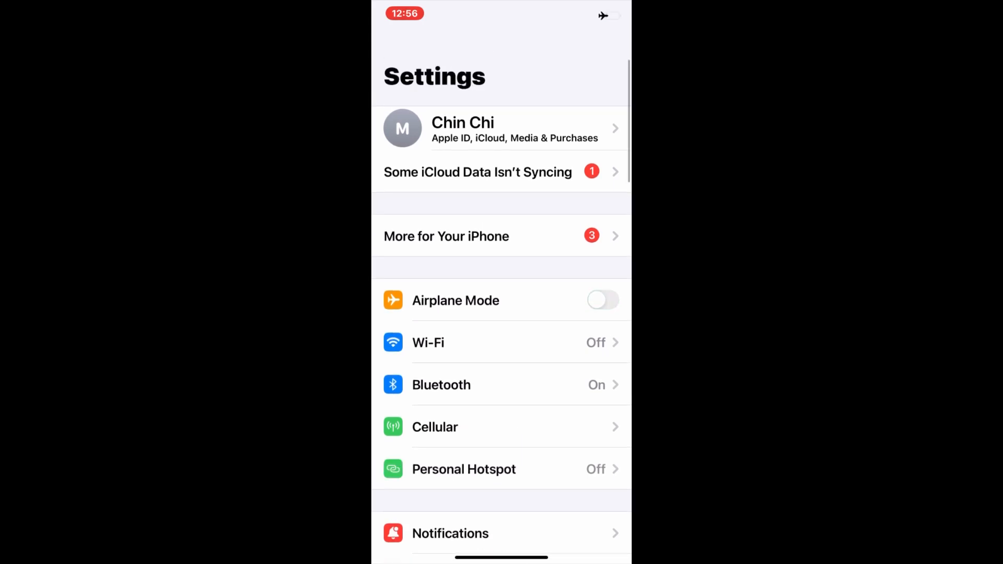
pyautogui.scroll(-3)
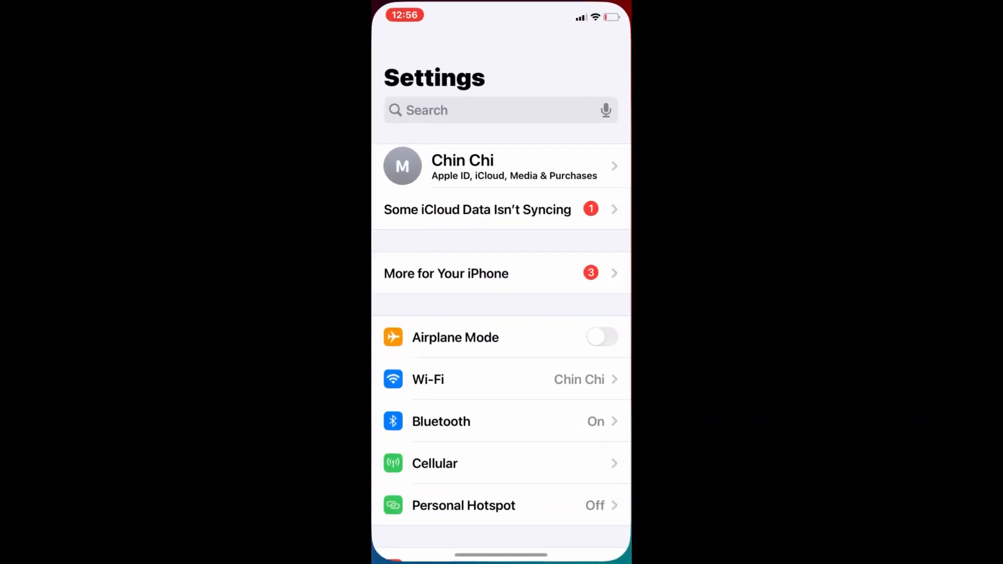
# Under Cellular > Cellular Data Options, switch Low Data Mode off and return to the Home Screen.
pyautogui.scroll(-3)
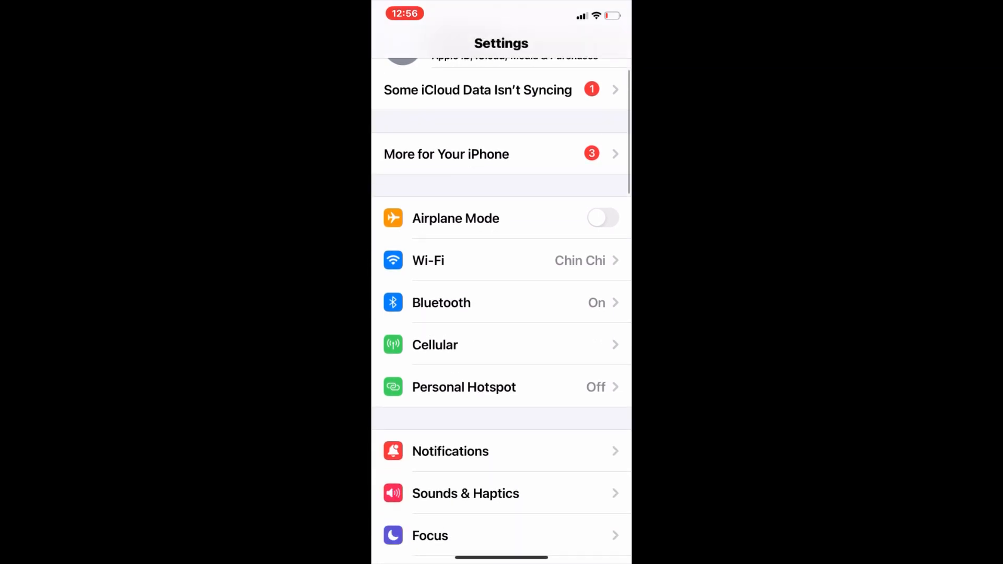
pyautogui.click(435, 345)
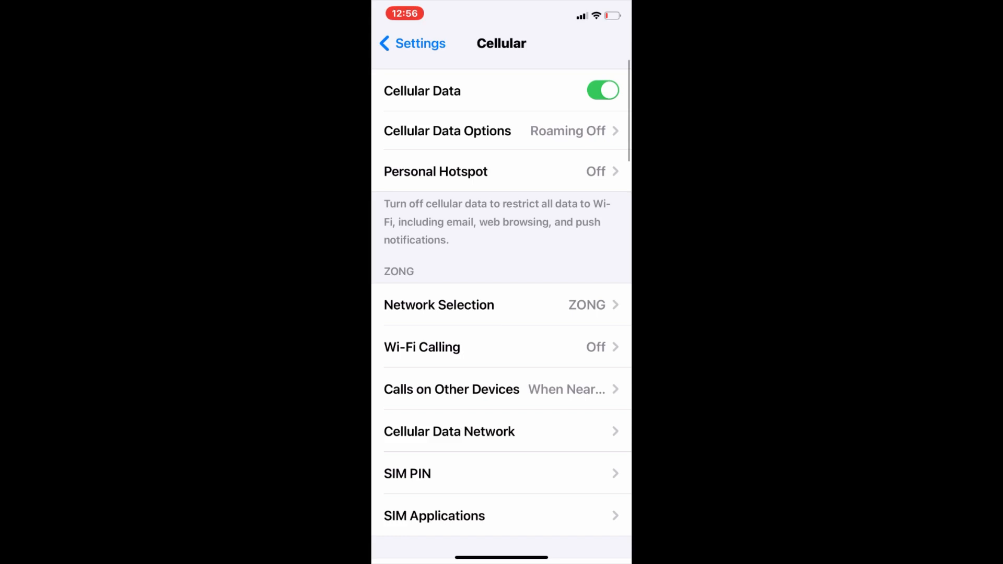
pyautogui.click(447, 130)
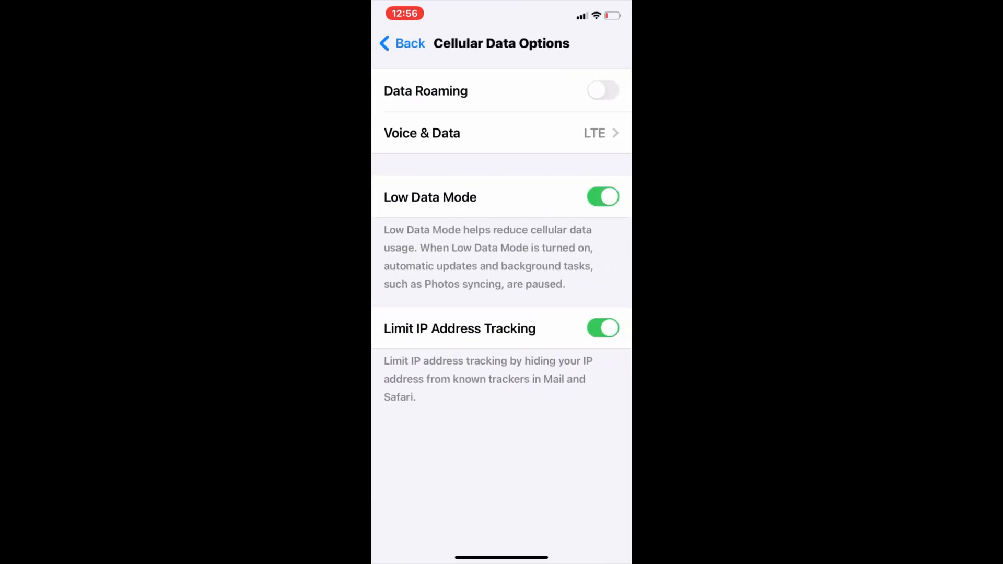
pyautogui.click(602, 198)
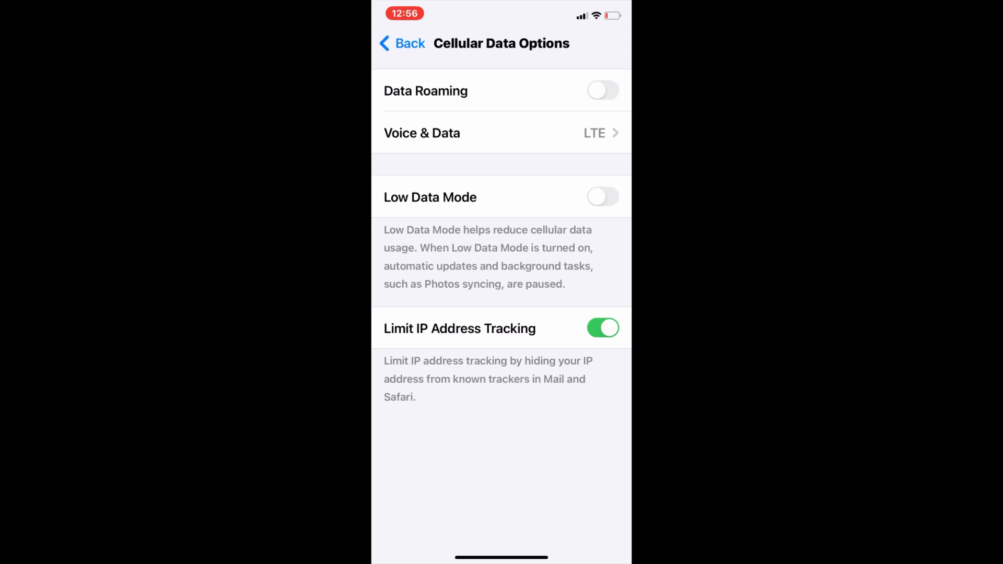
pyautogui.click(401, 43)
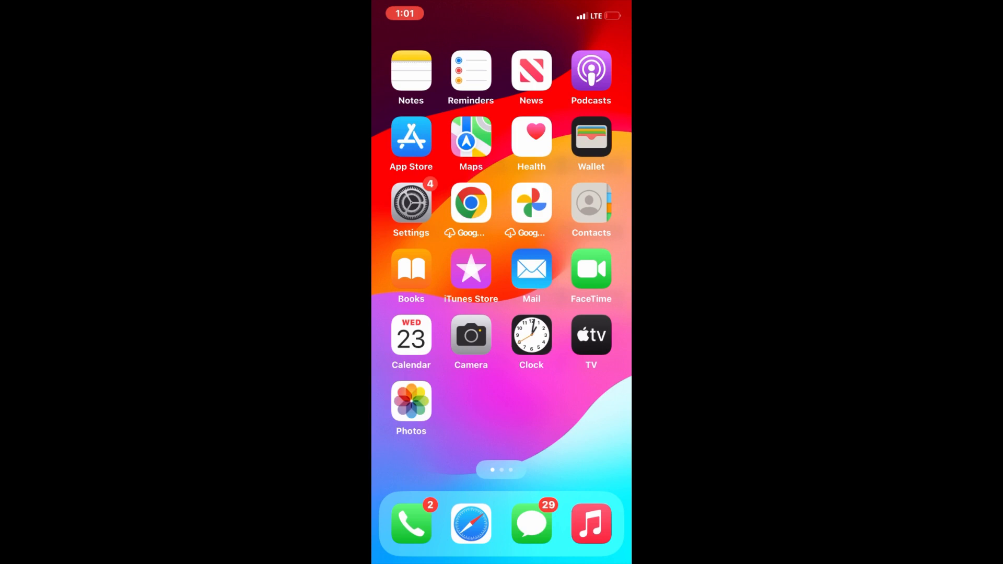
# In Cellular Data Network, reset the APN settings to defaults and confirm the reset.
pyautogui.click(411, 201)
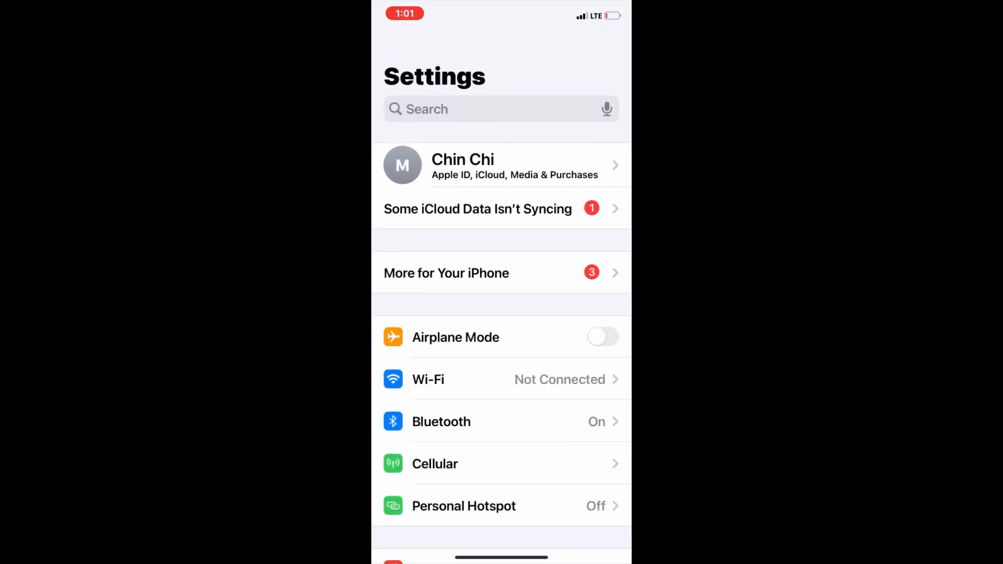
pyautogui.click(435, 464)
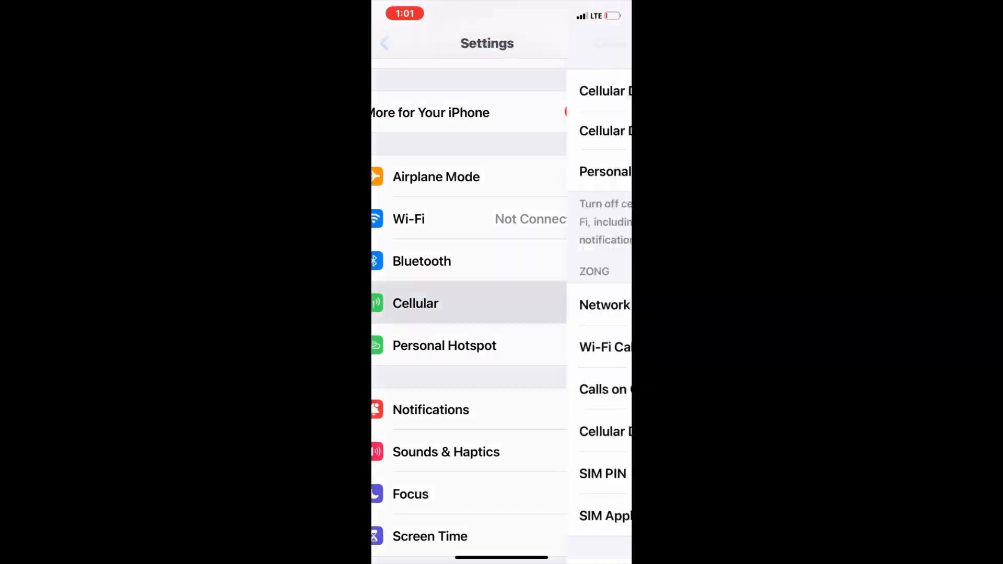
pyautogui.click(415, 303)
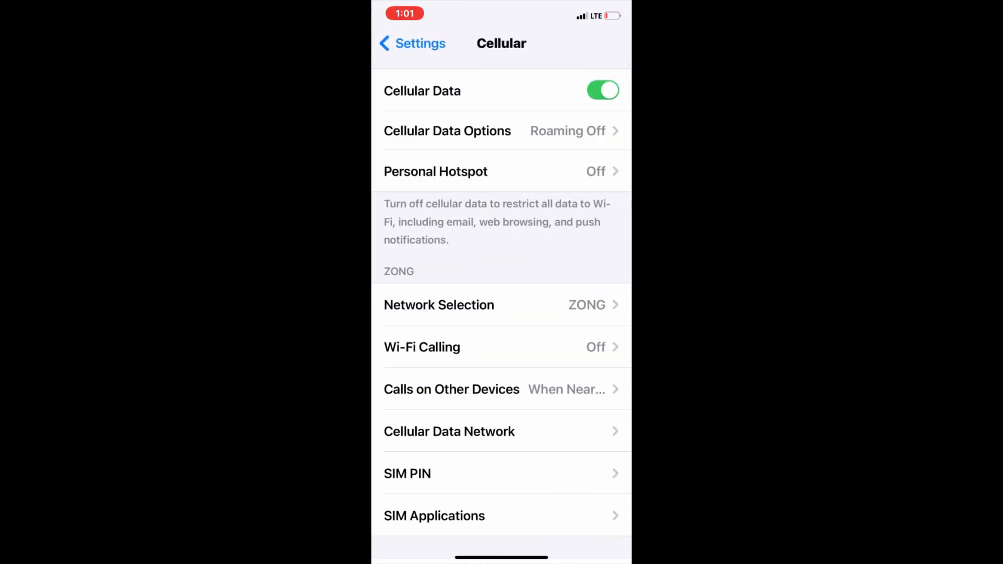
pyautogui.scroll(-3)
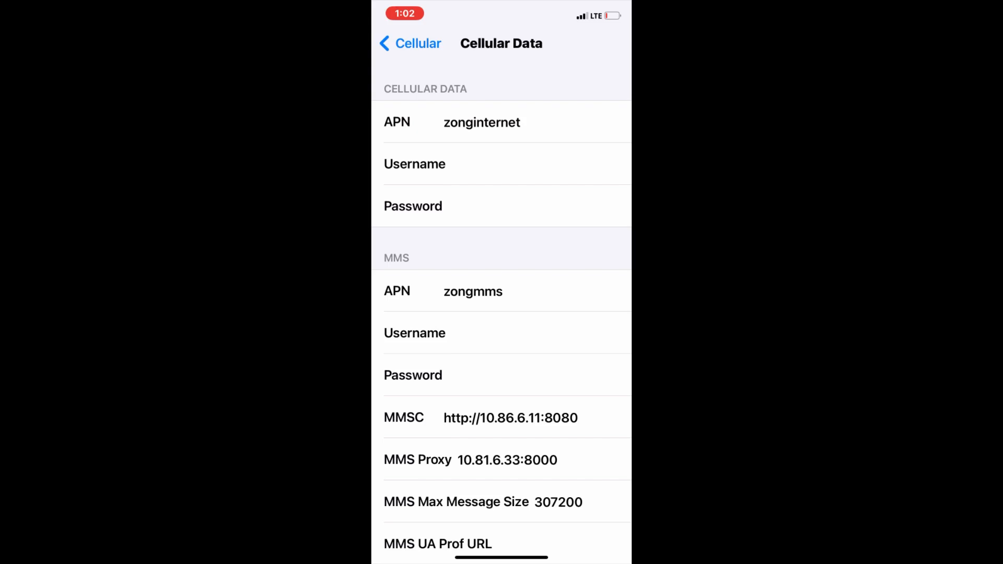
pyautogui.scroll(-3)
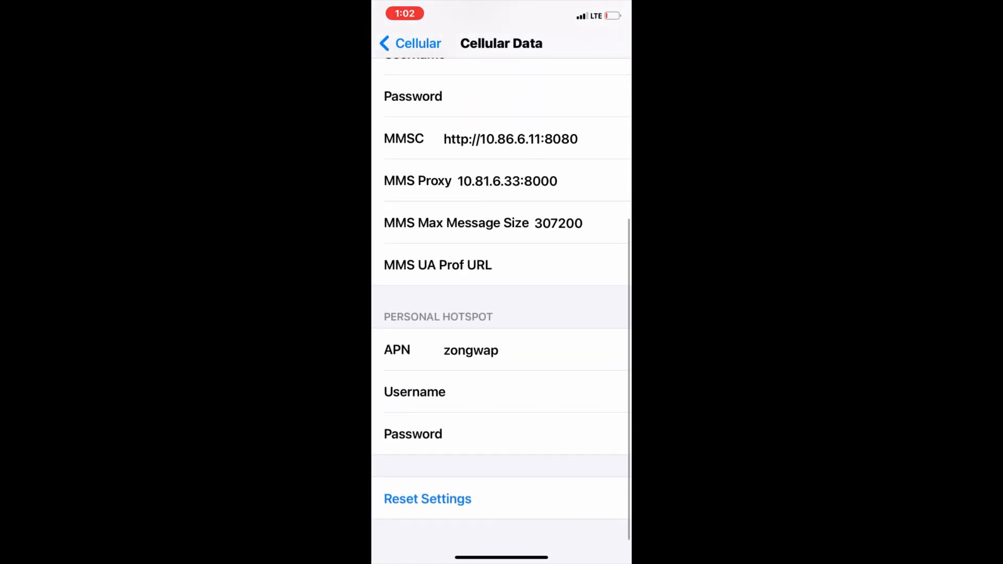
pyautogui.click(428, 499)
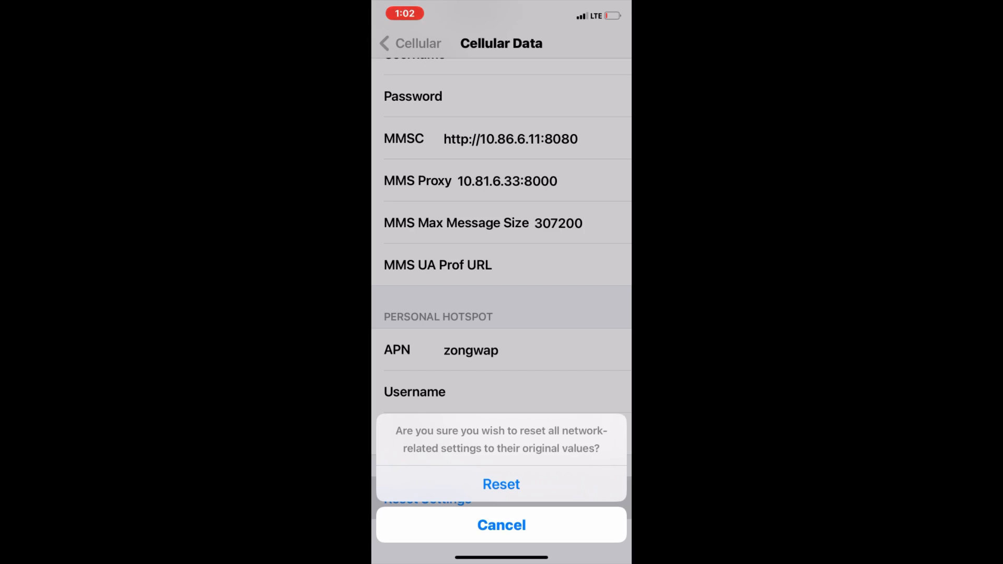
pyautogui.click(501, 525)
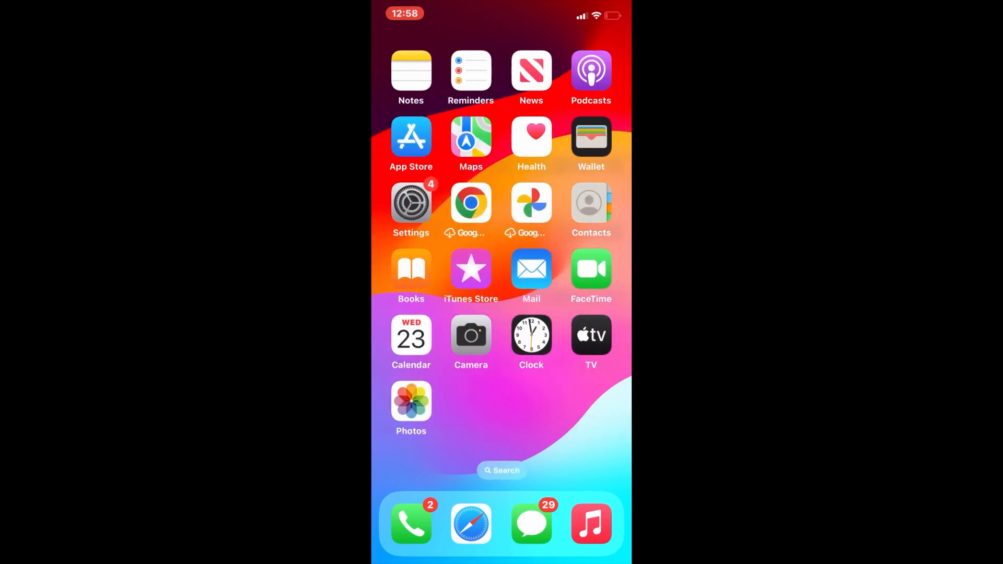
# From General, reach Transfer or Reset iPhone and show the list of reset choices.
pyautogui.click(412, 202)
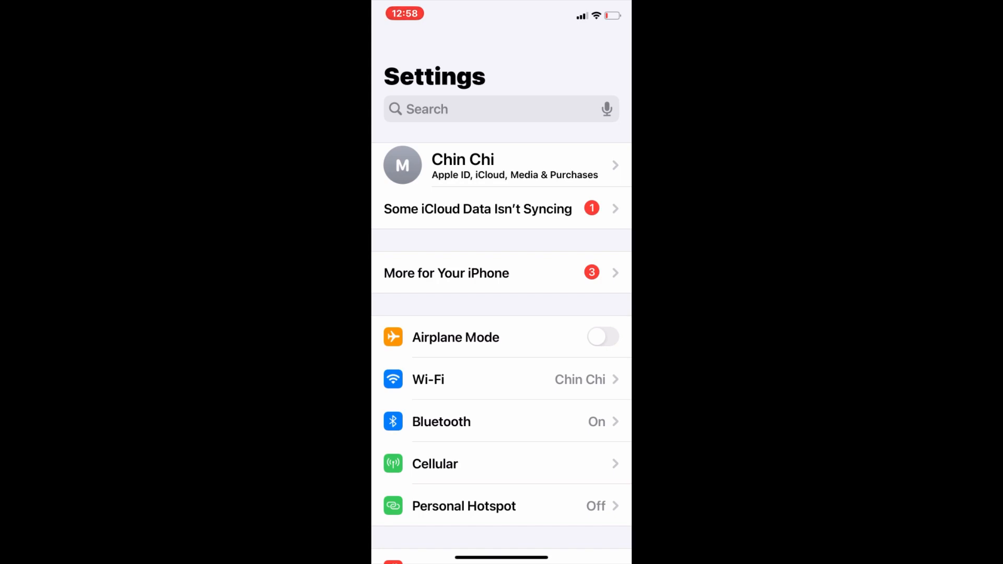
pyautogui.scroll(-3)
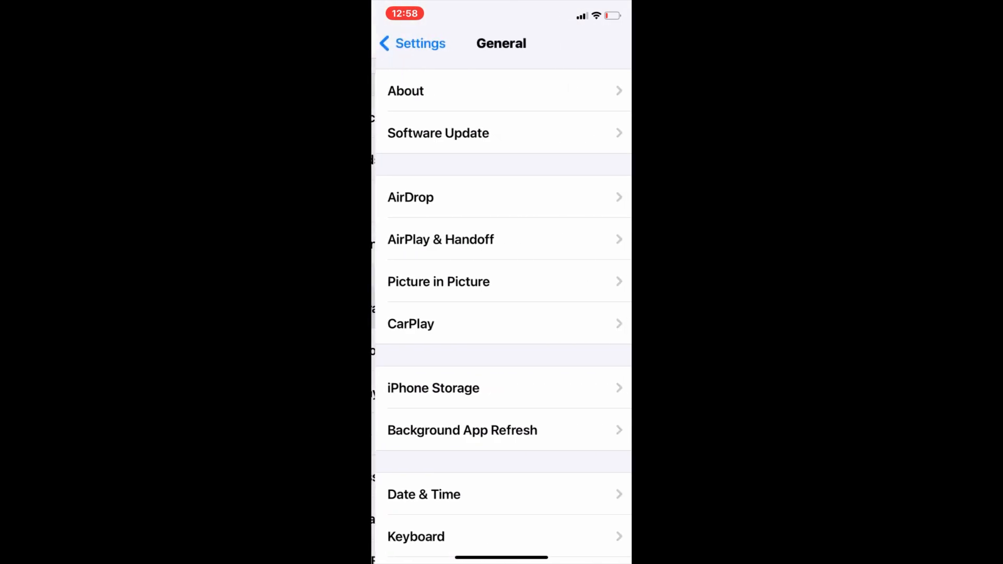
pyautogui.scroll(-3)
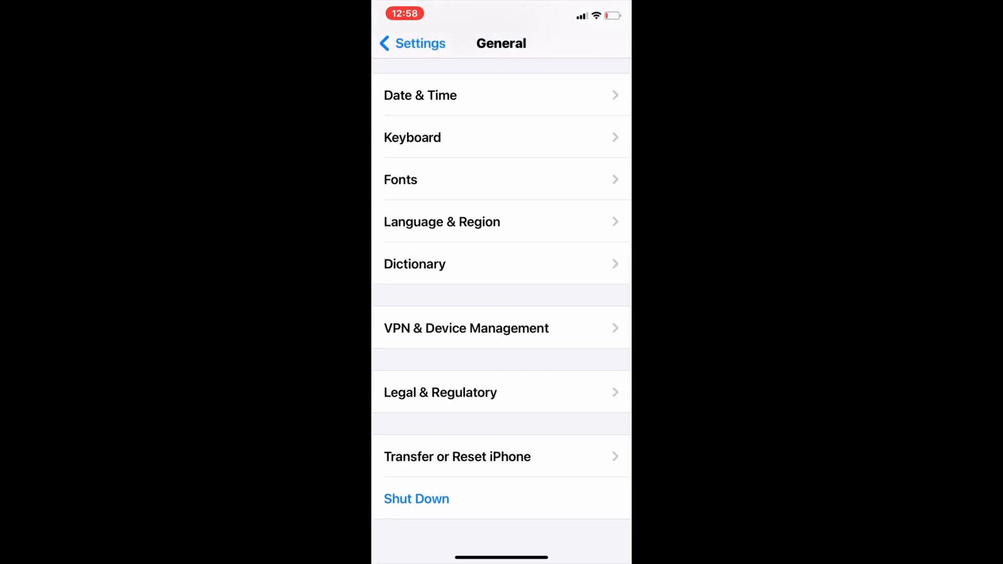
pyautogui.click(456, 457)
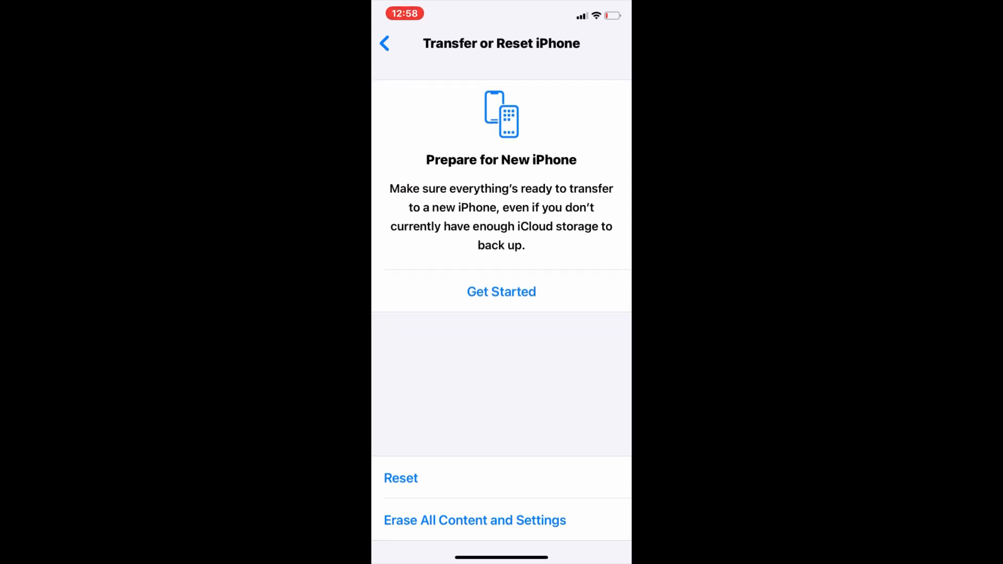
pyautogui.click(400, 477)
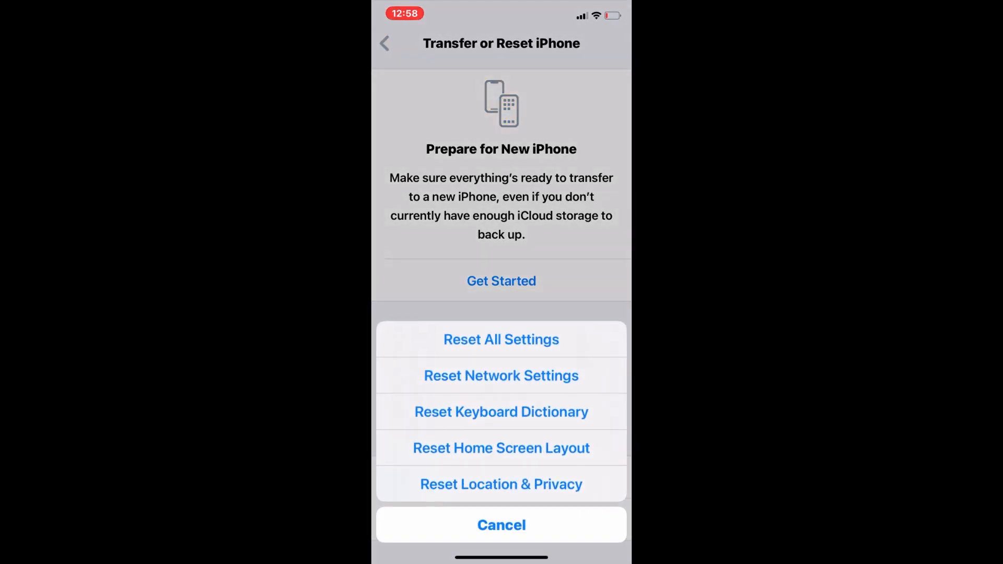
pyautogui.click(501, 525)
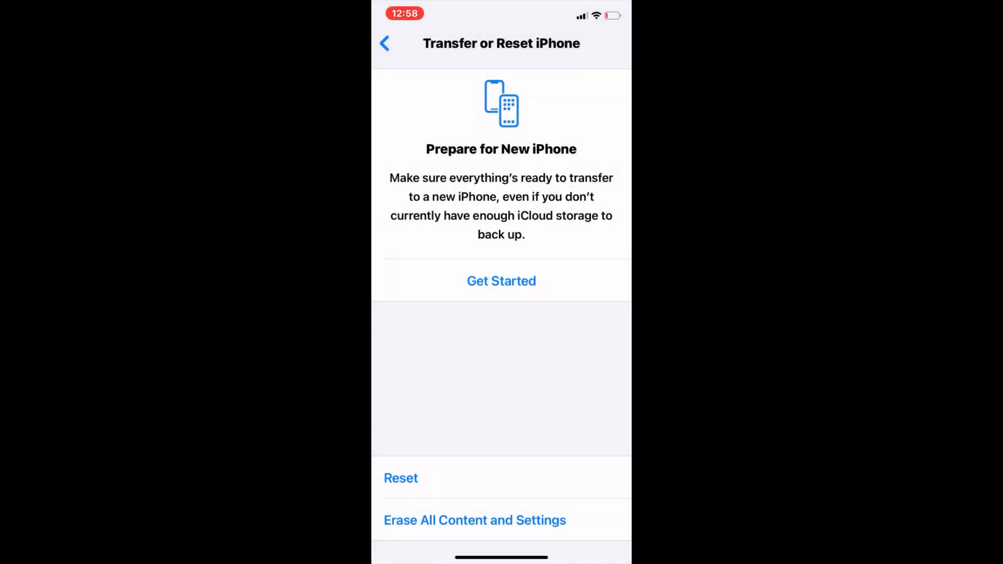
pyautogui.click(475, 520)
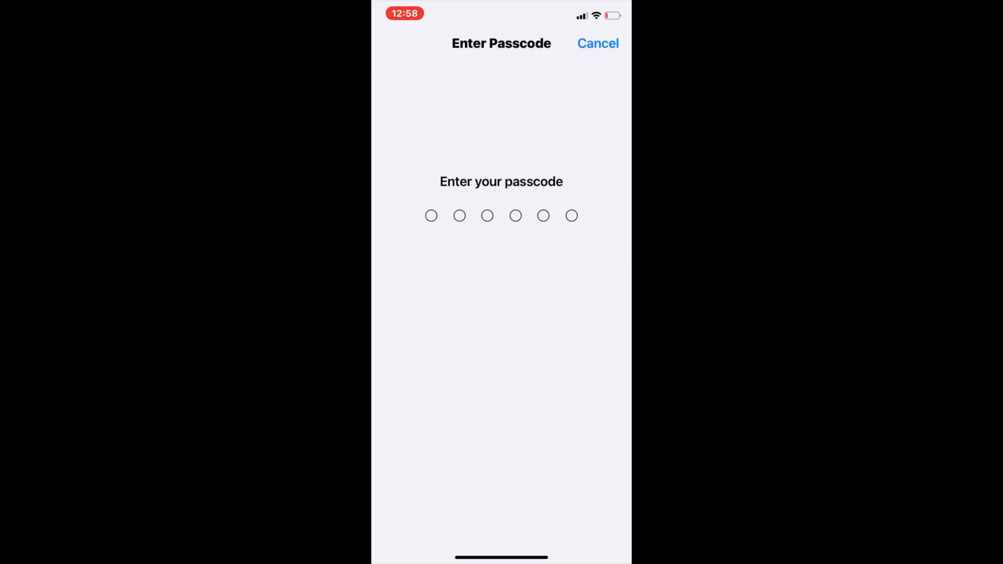
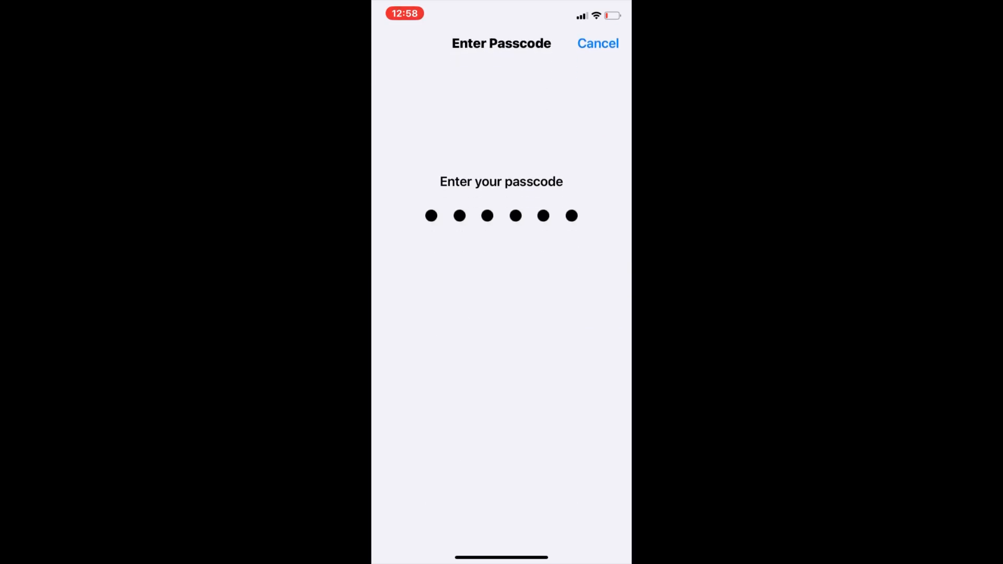